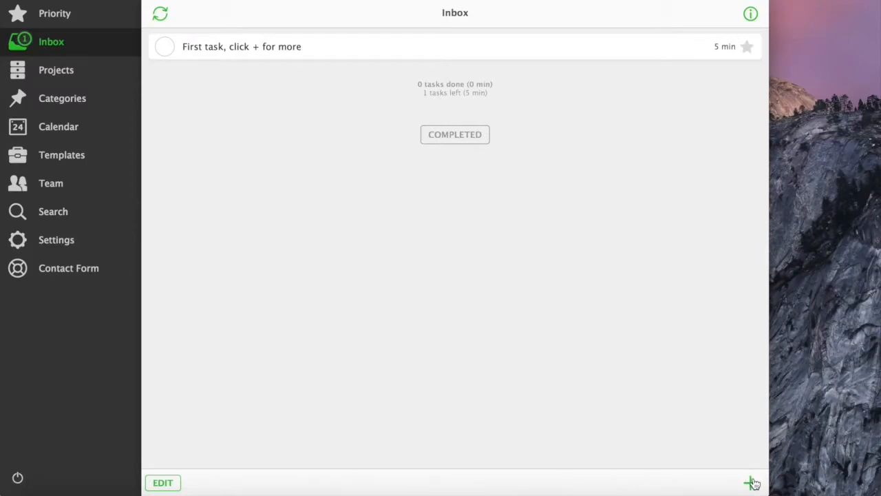
# Add the task 'Explain why putting things in Inbox is important' to the Inbox
pyautogui.click(749, 481)
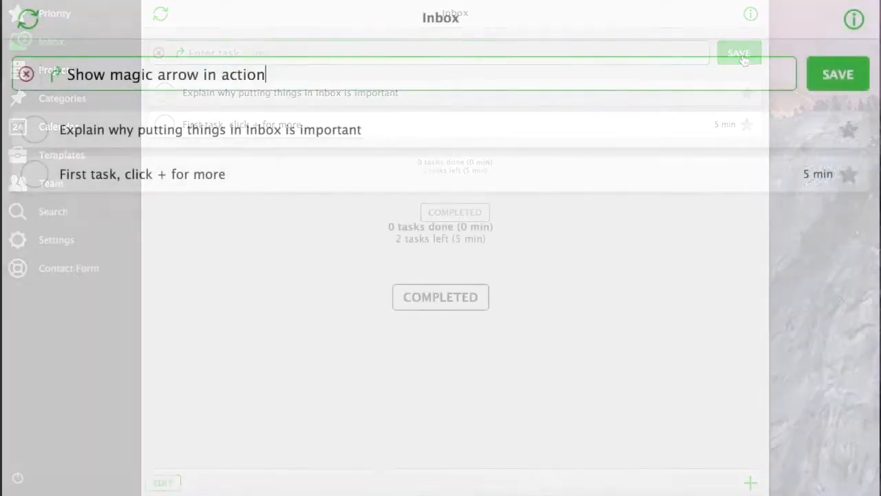
pyautogui.click(837, 75)
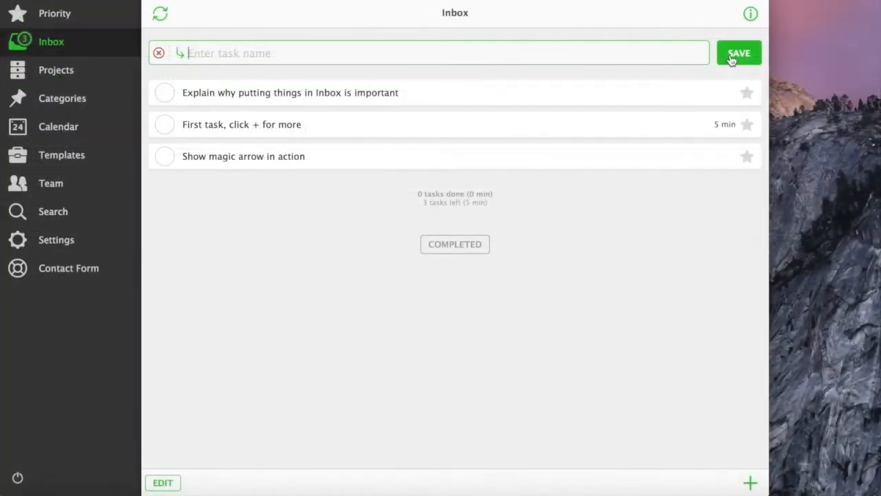
# Save 'Zero out my Email Inbox' with #1 h, #today and the comment 'need to get it done today'
pyautogui.write('Zero out my Email Inbox #1')
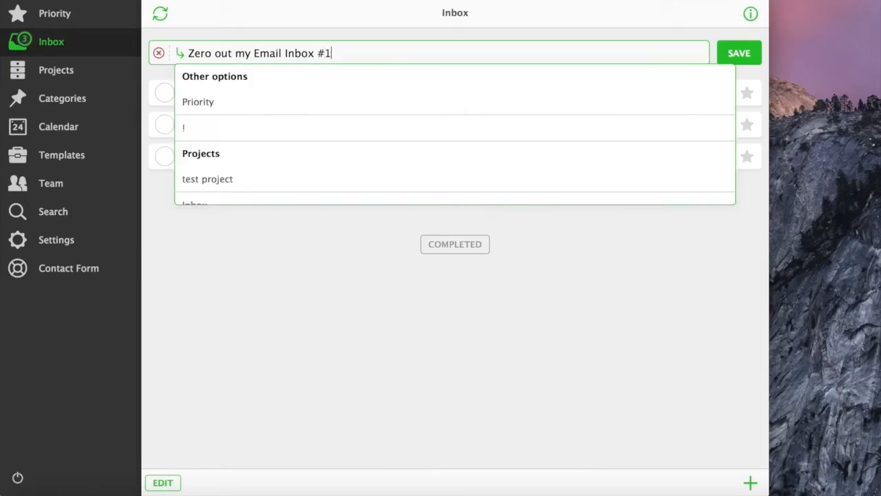
pyautogui.write('h')
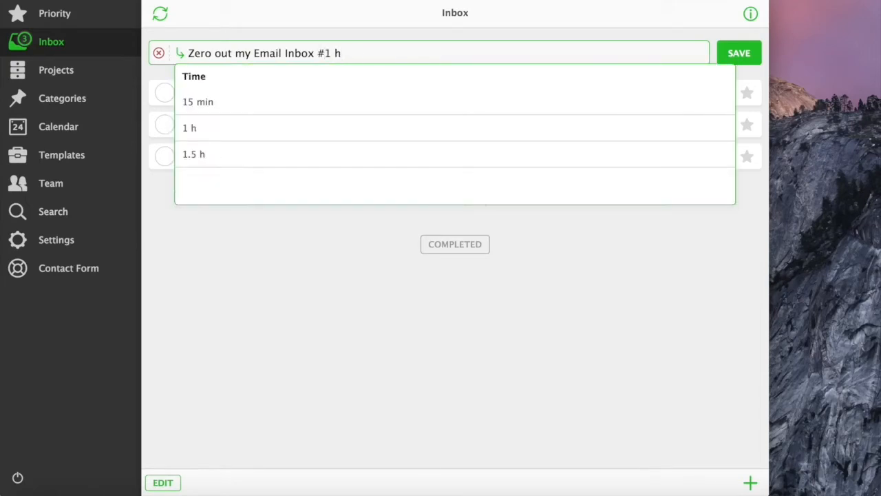
pyautogui.write('#')
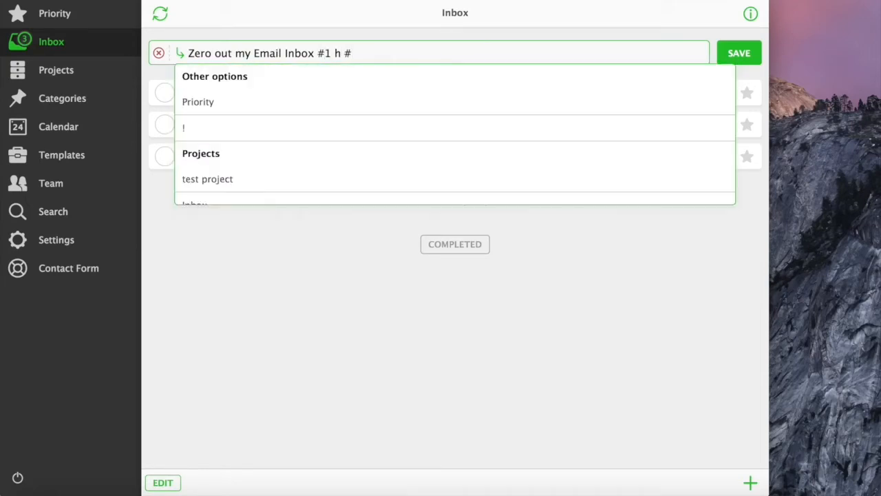
pyautogui.write('today')
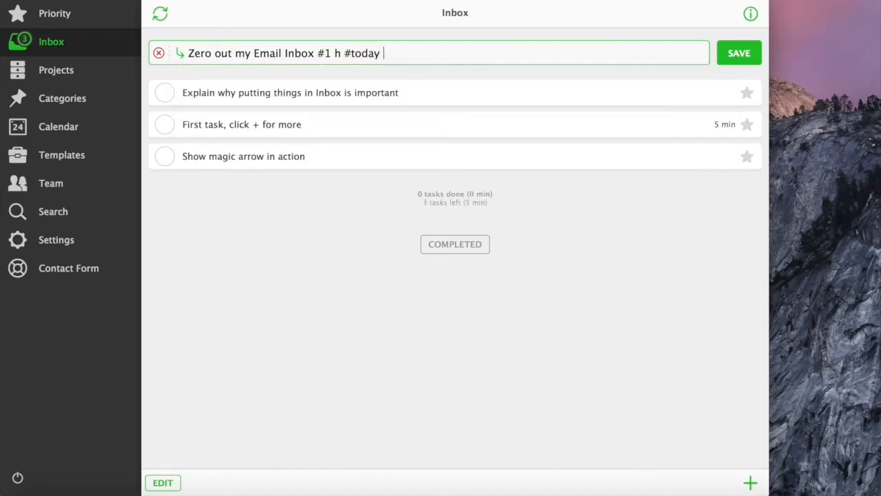
pyautogui.write('##need to get it done toda')
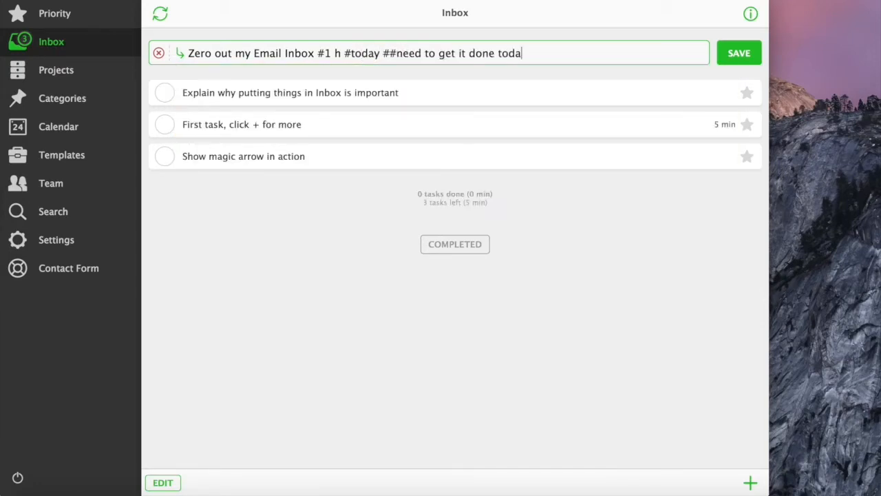
pyautogui.click(738, 52)
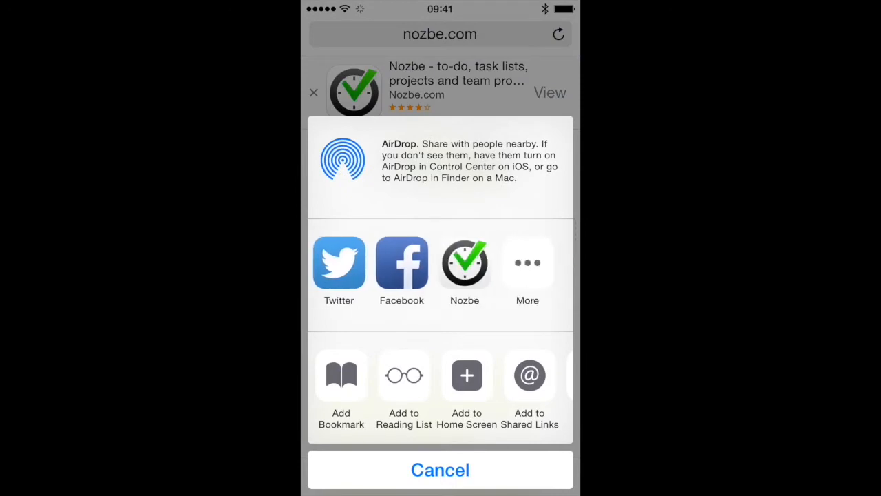
# Enable Nozbe sharing in Safari and send the Nozbe page to the Inbox as 'Nozbe rocks!'
pyautogui.click(527, 263)
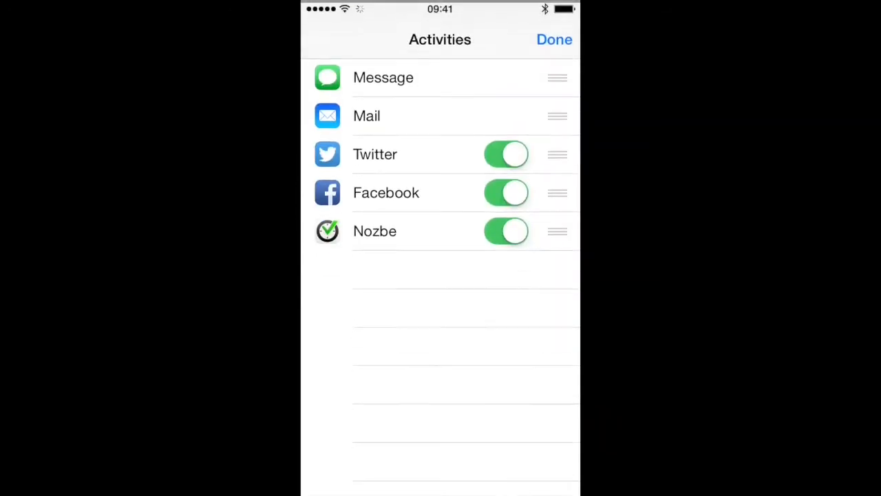
pyautogui.click(553, 39)
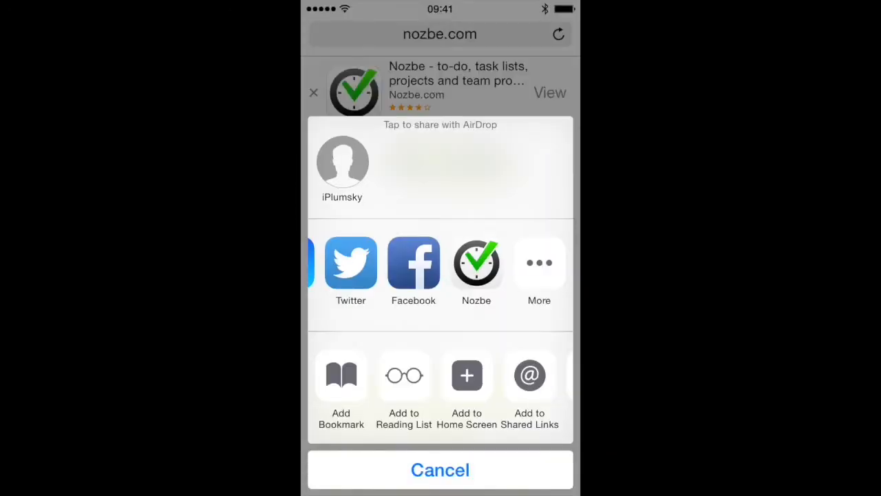
pyautogui.click(476, 268)
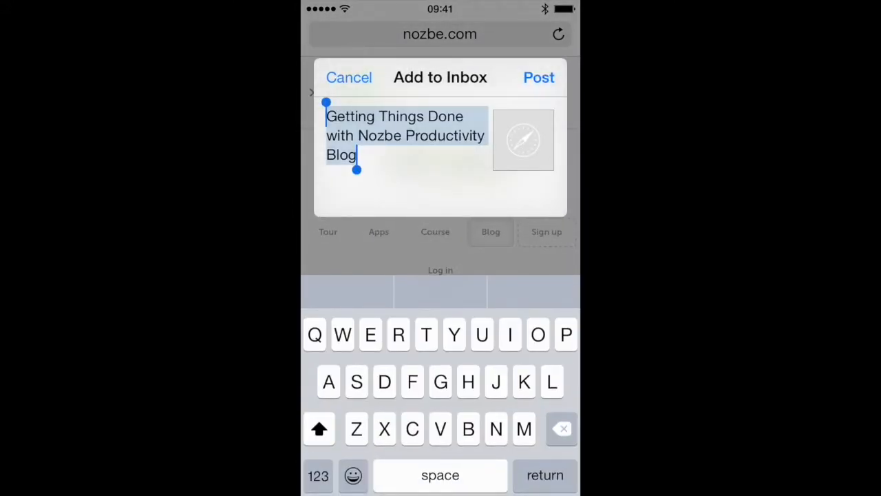
pyautogui.write('Nozbe rocks!')
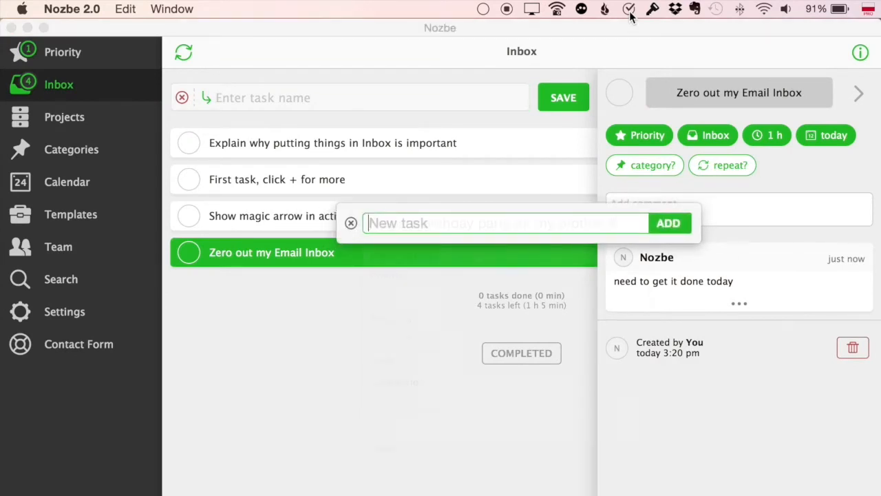
# Quick-add 'Prepare birthday party for my brother' with an 8 h estimate and show its details
pyautogui.write('Prepare birthday party for my brother #8 h')
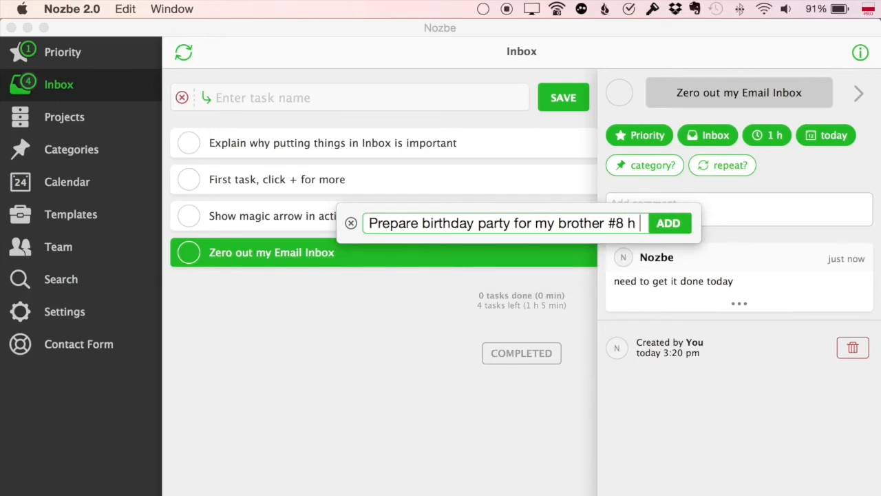
pyautogui.click(667, 223)
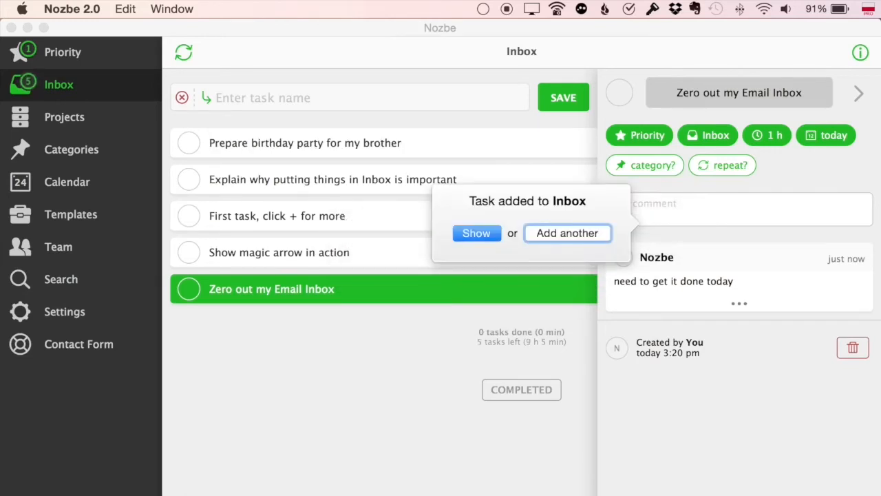
pyautogui.click(476, 232)
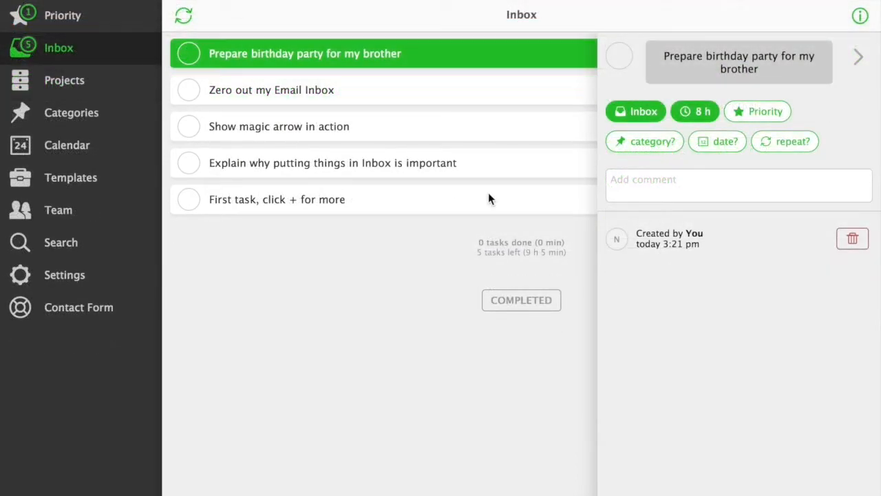
pyautogui.moveTo(195, 240)
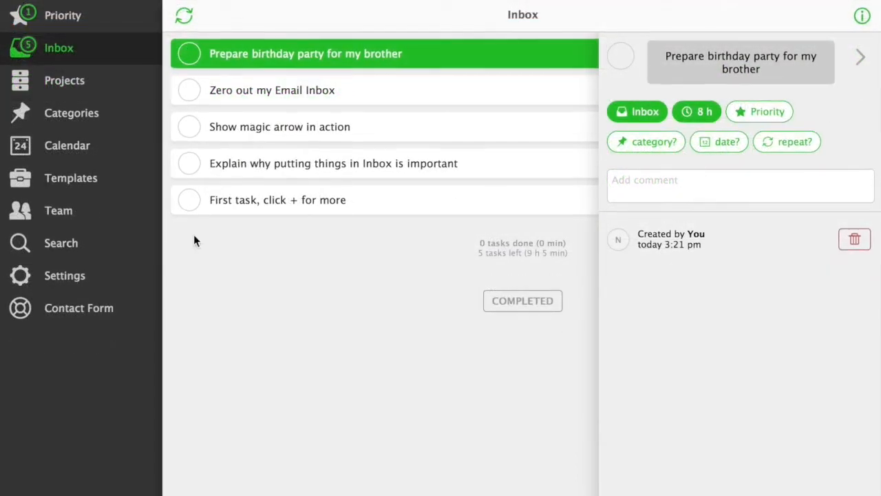
# Go to the Integrations section of the Nozbe settings
pyautogui.click(64, 275)
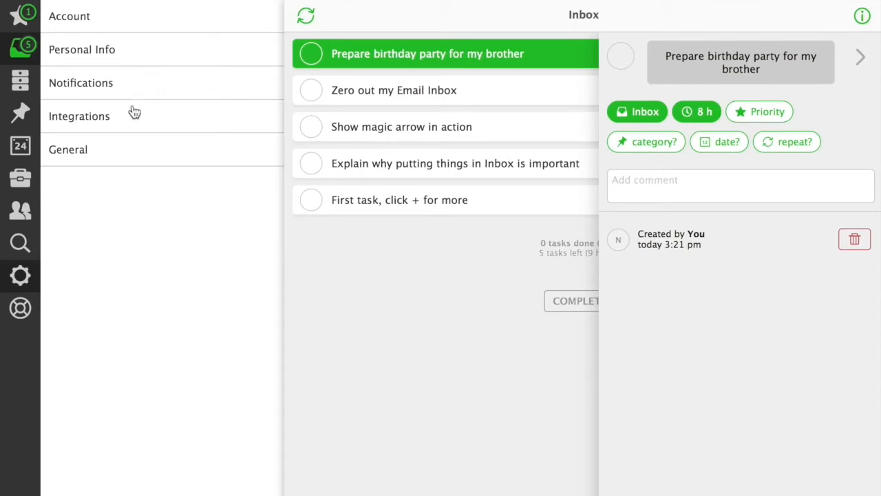
pyautogui.click(80, 115)
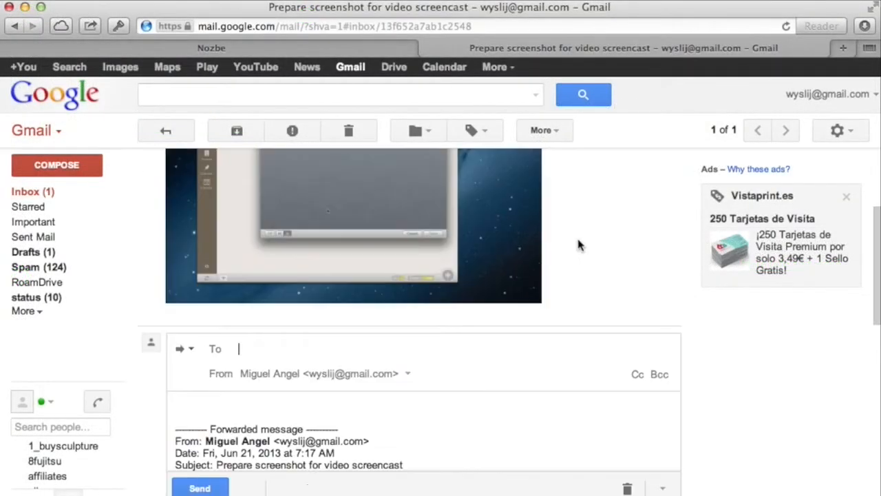
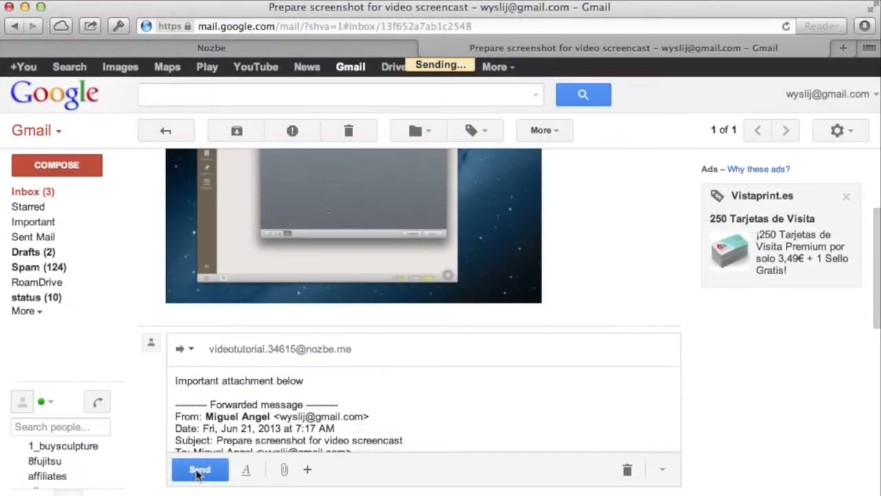
pyautogui.click(198, 468)
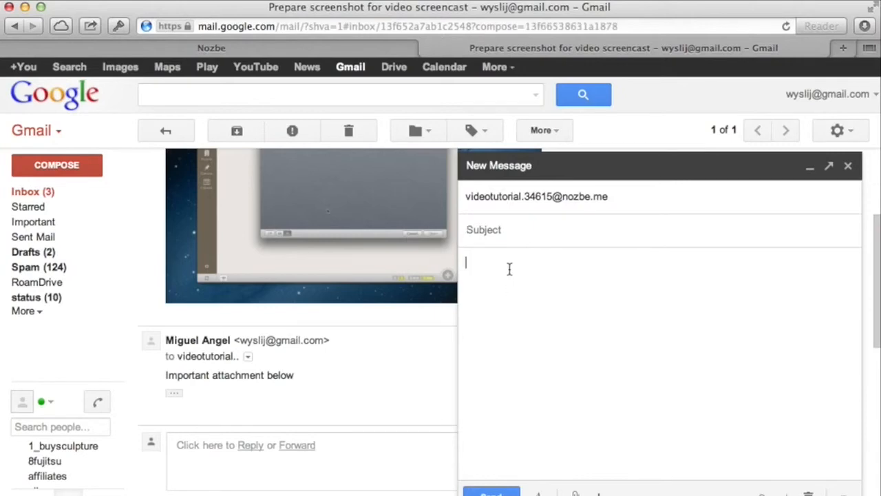
# Email the 'Walk the dog', 'Buy groceries for tomorrow' and video-course tasks with their notes to Nozbe
pyautogui.write('. Walk the dog three times a day')
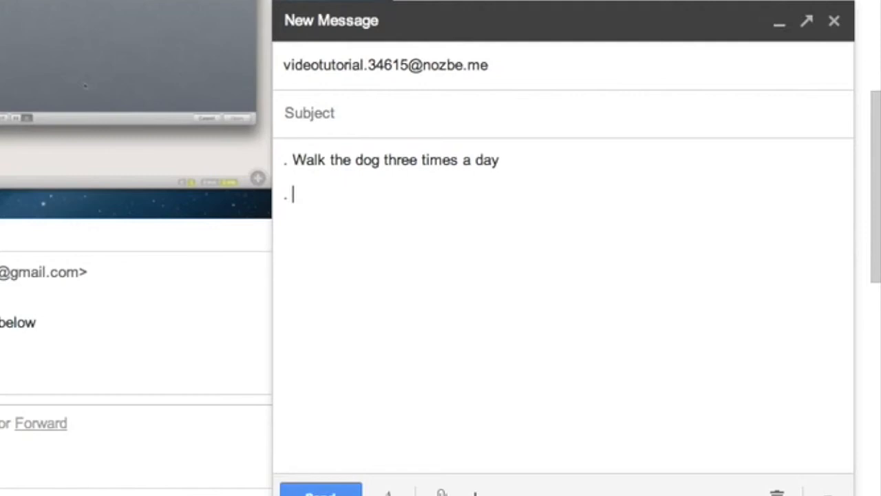
pyautogui.write('Buy groceries for tomorrow')
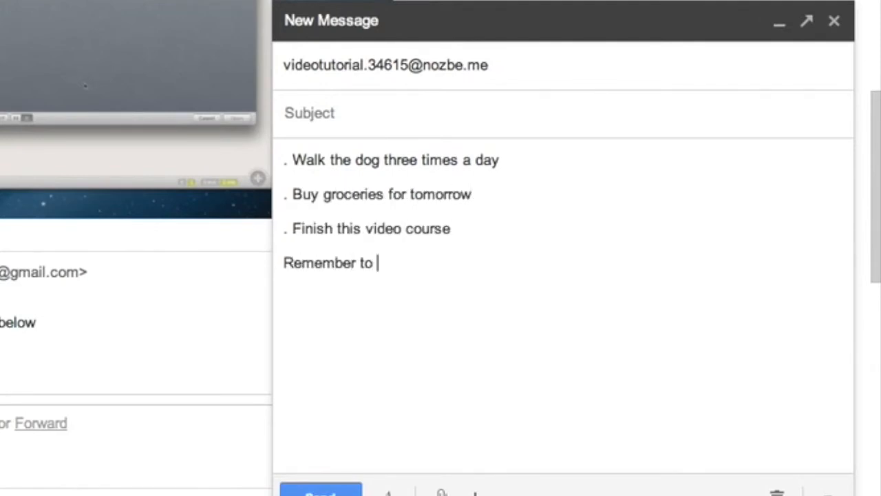
pyautogui.write('upload this to our main Nozbe Youtube channel')
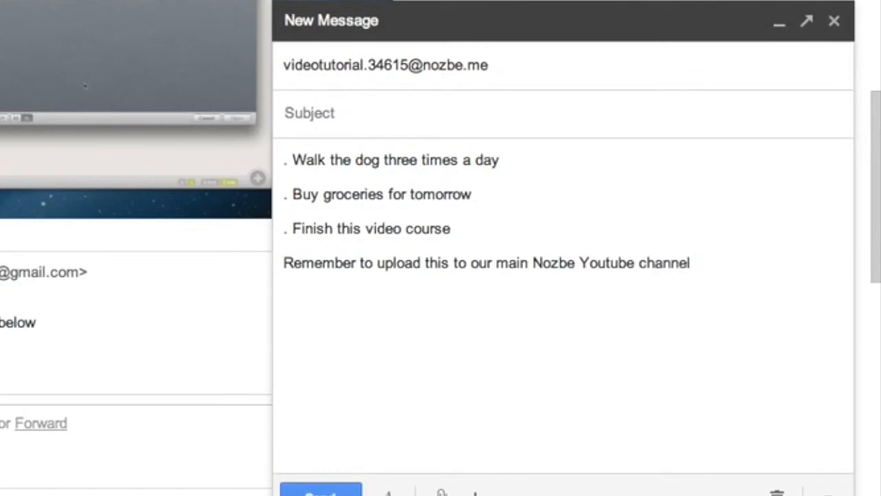
pyautogui.write("Don't forget mi")
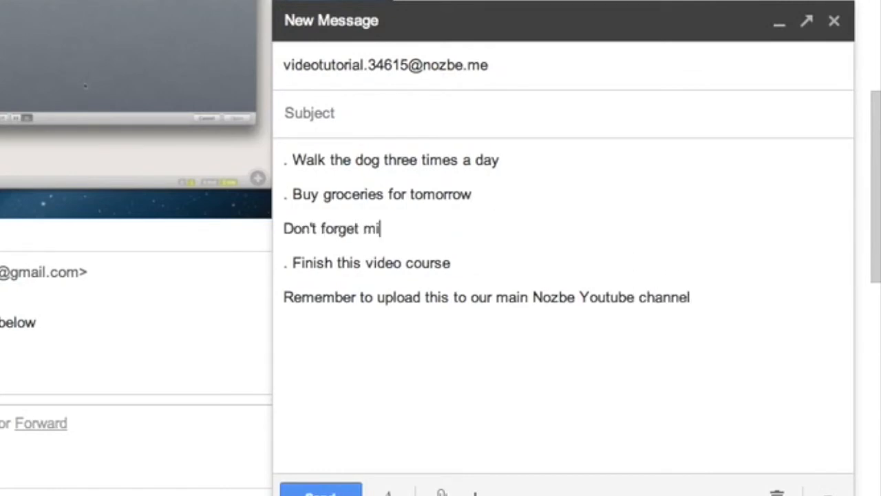
pyautogui.write('neral water!')
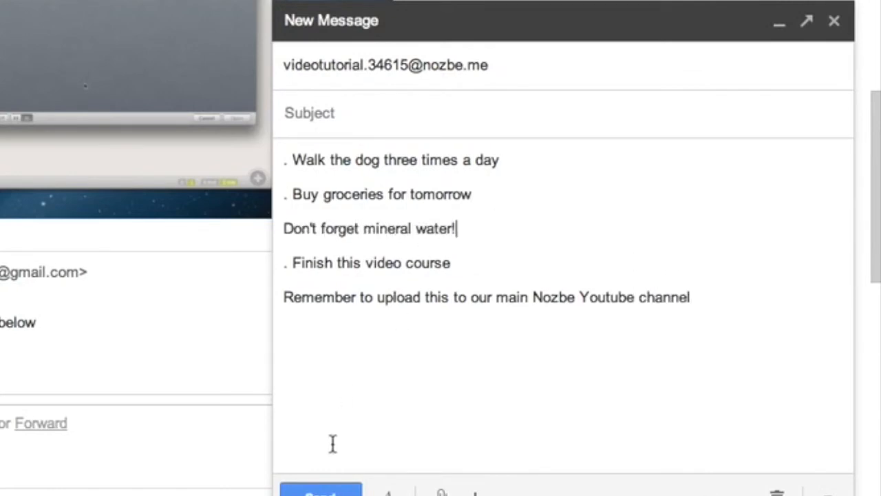
pyautogui.moveTo(320, 489)
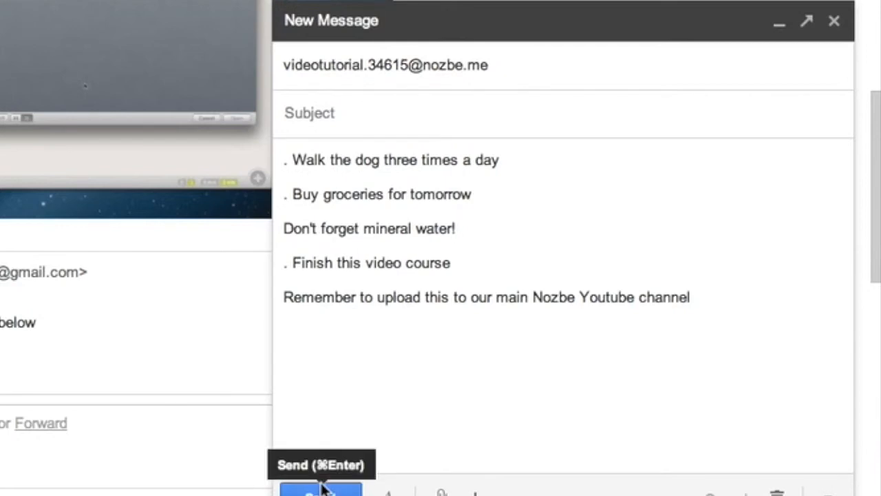
pyautogui.click(320, 489)
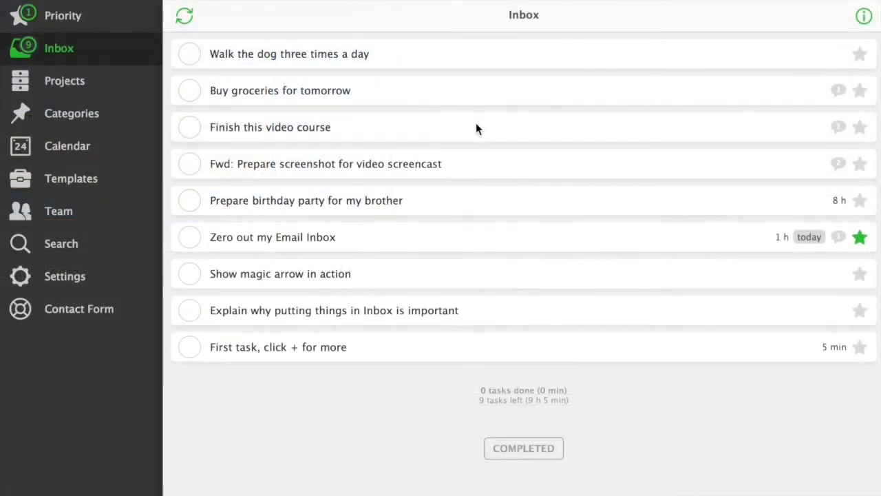
pyautogui.moveTo(446, 72)
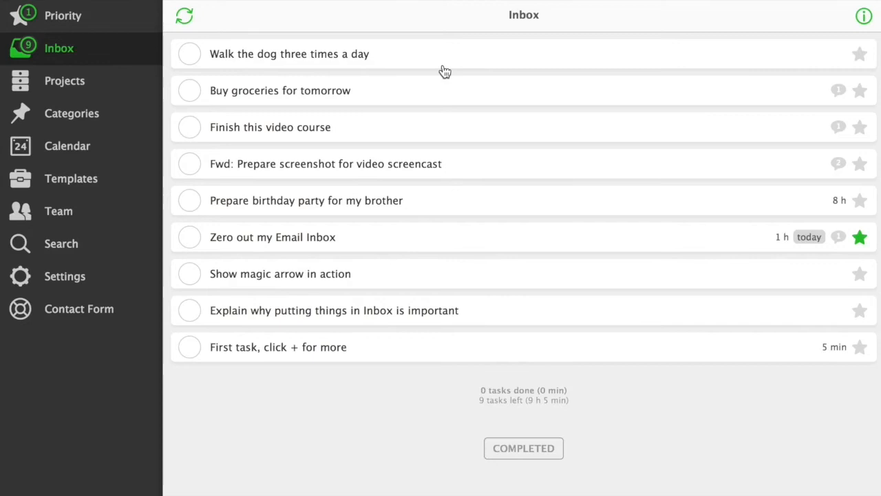
# View the forwarded screenshot task, then the 'Finish this video course' task details
pyautogui.click(325, 162)
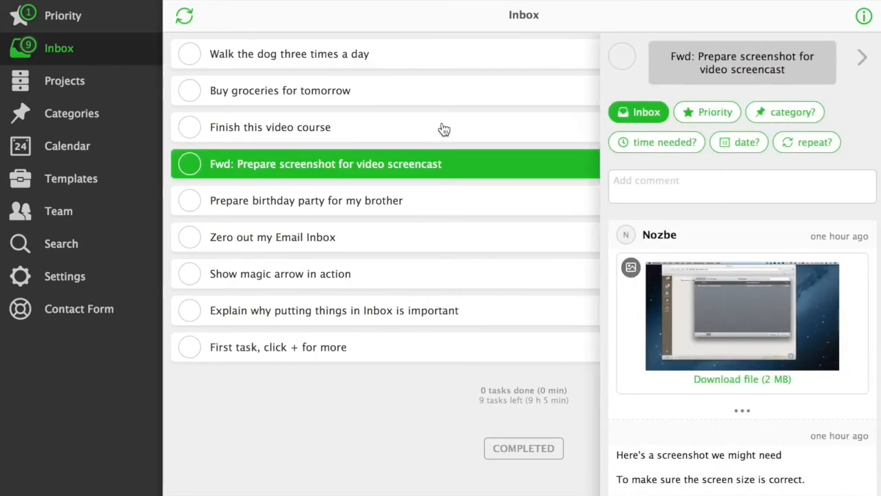
pyautogui.click(270, 126)
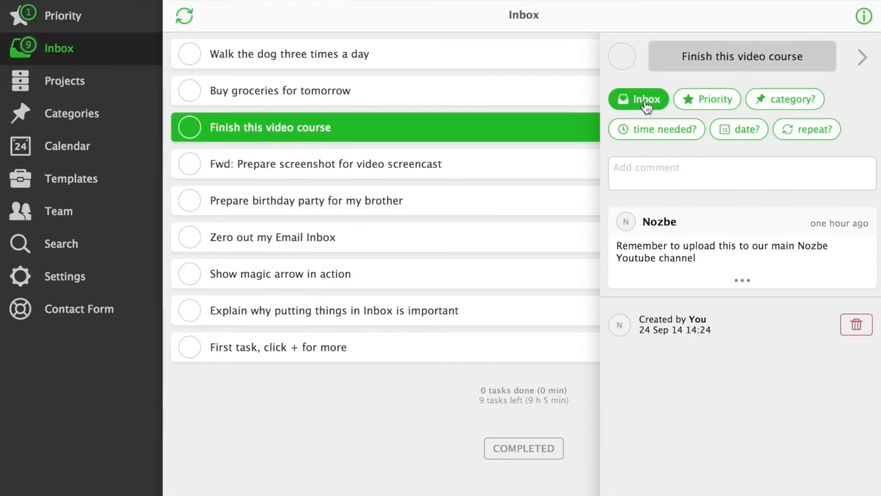
# Keep the task in the Inbox project and assign it the Computer category
pyautogui.click(639, 99)
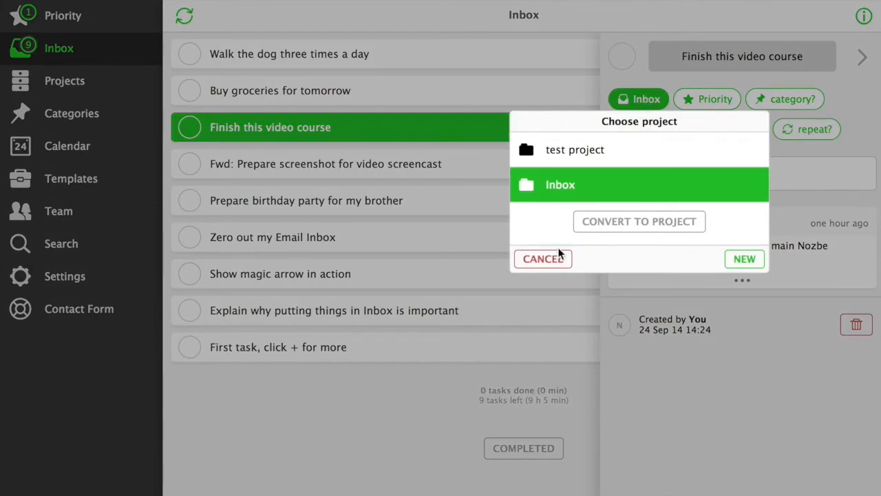
pyautogui.click(542, 259)
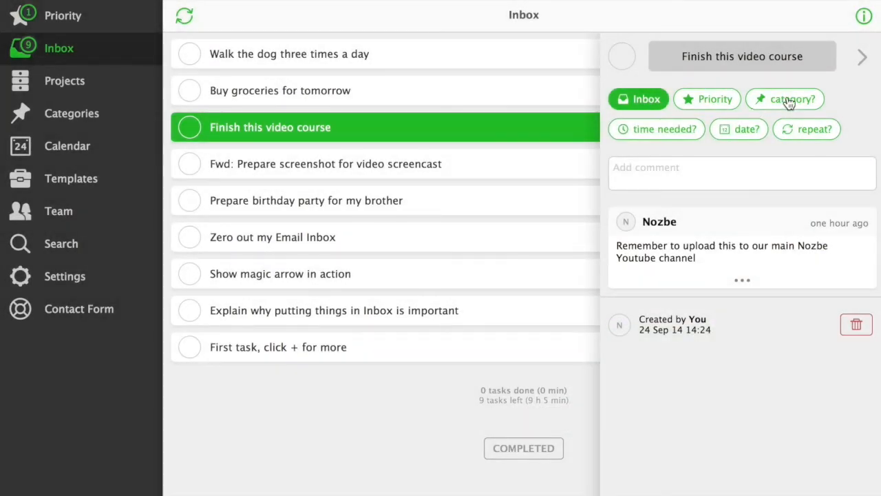
pyautogui.moveTo(782, 103)
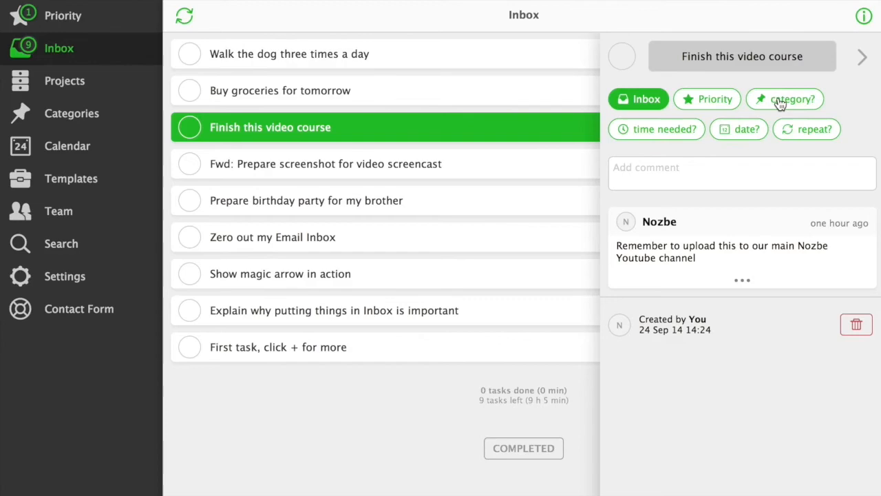
pyautogui.click(784, 99)
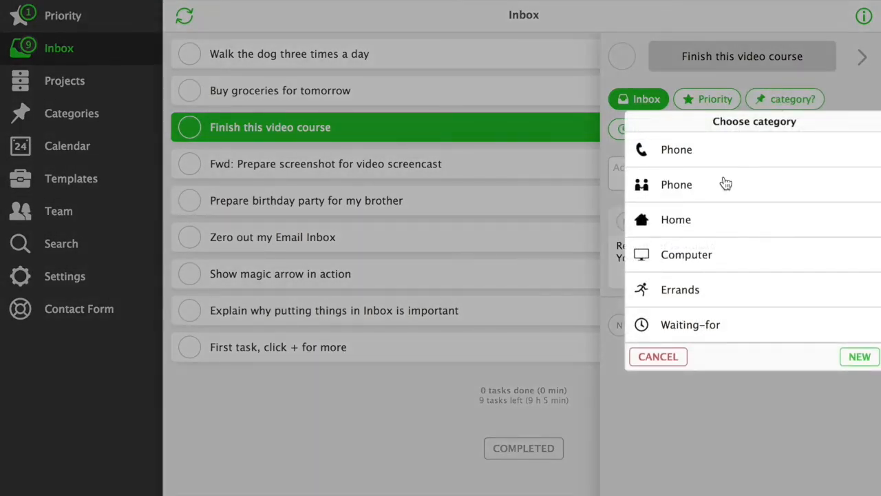
pyautogui.click(686, 253)
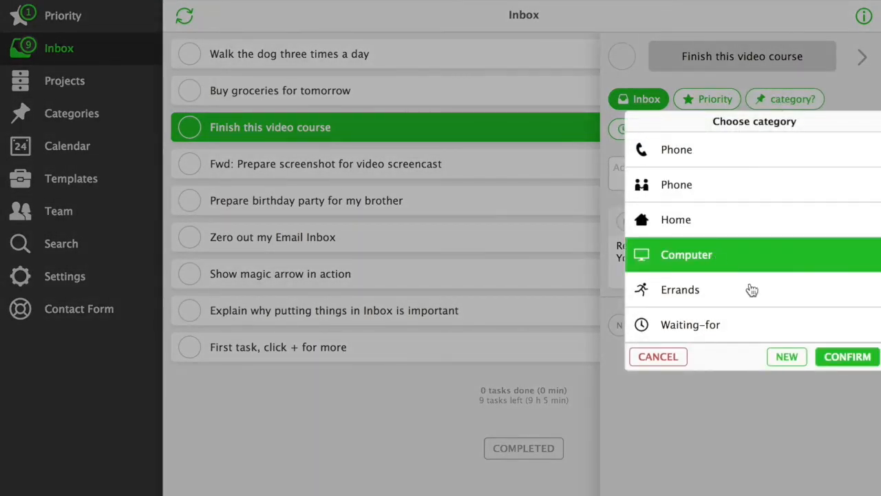
pyautogui.click(845, 355)
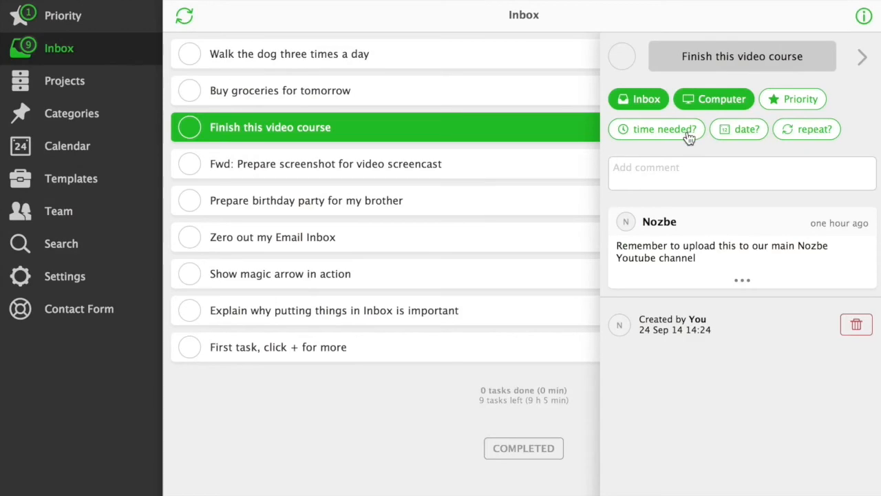
# Give the task a 1 h time estimate and make it due today
pyautogui.click(655, 130)
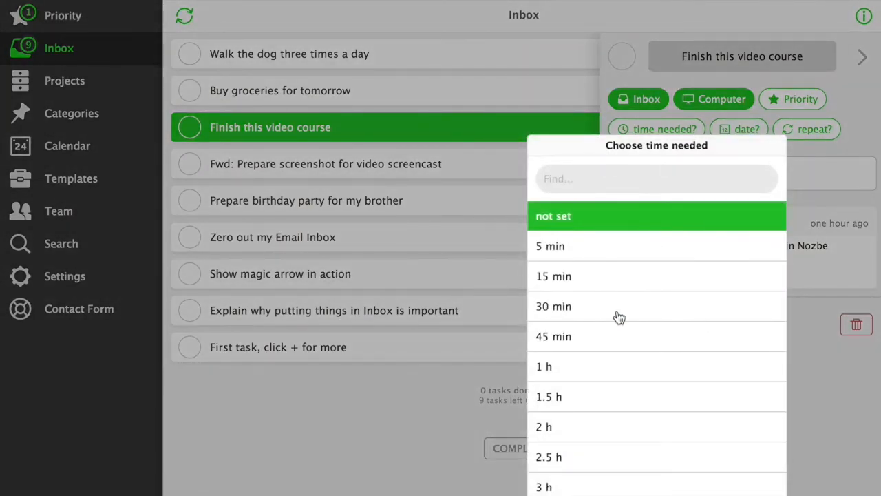
pyautogui.click(543, 366)
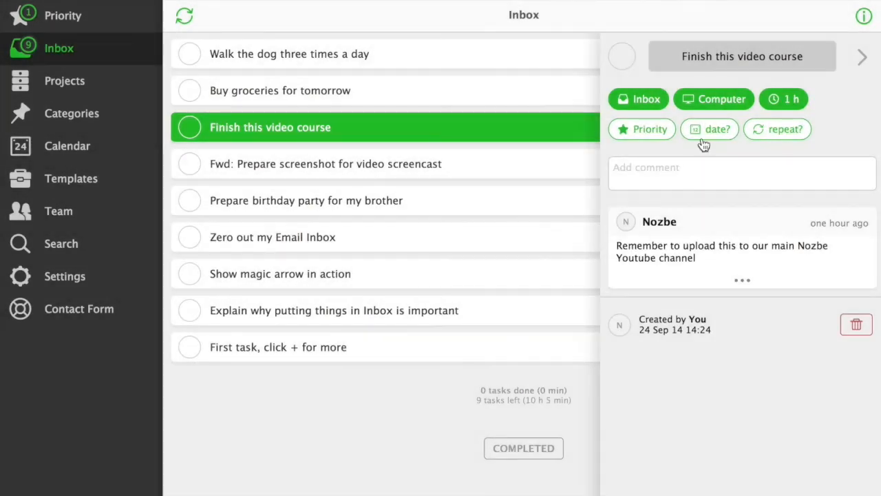
pyautogui.moveTo(557, 386)
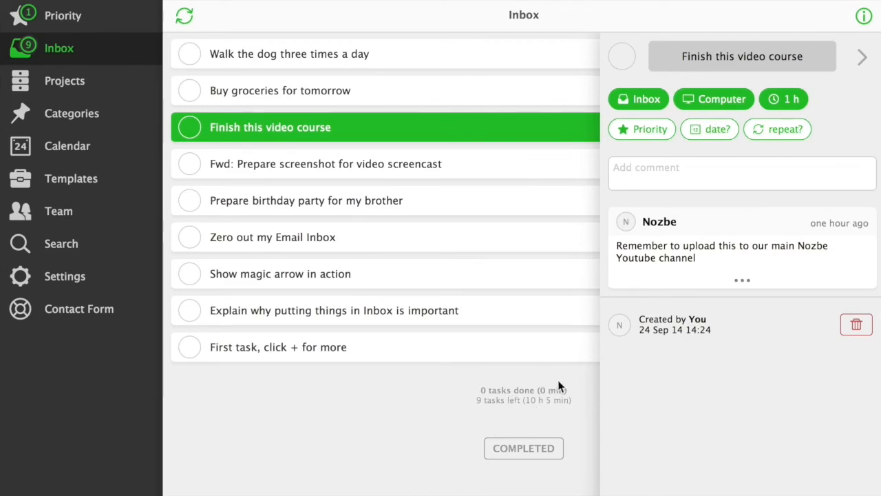
pyautogui.moveTo(677, 209)
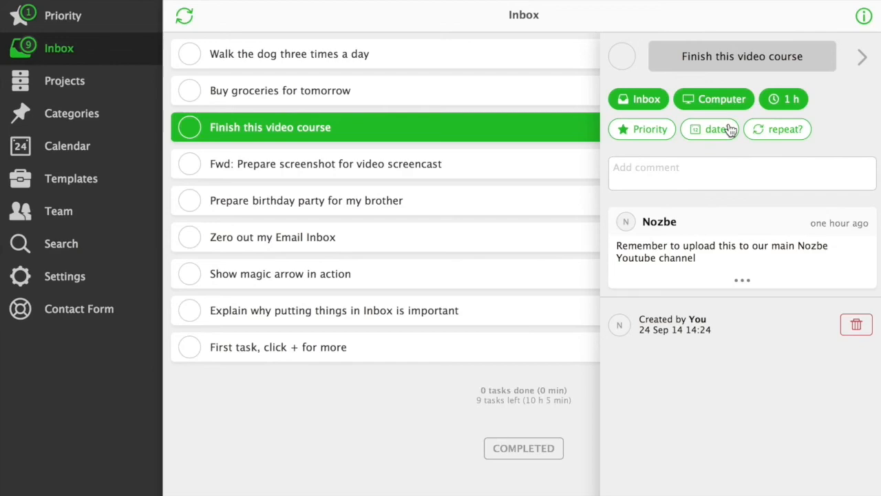
pyautogui.click(709, 130)
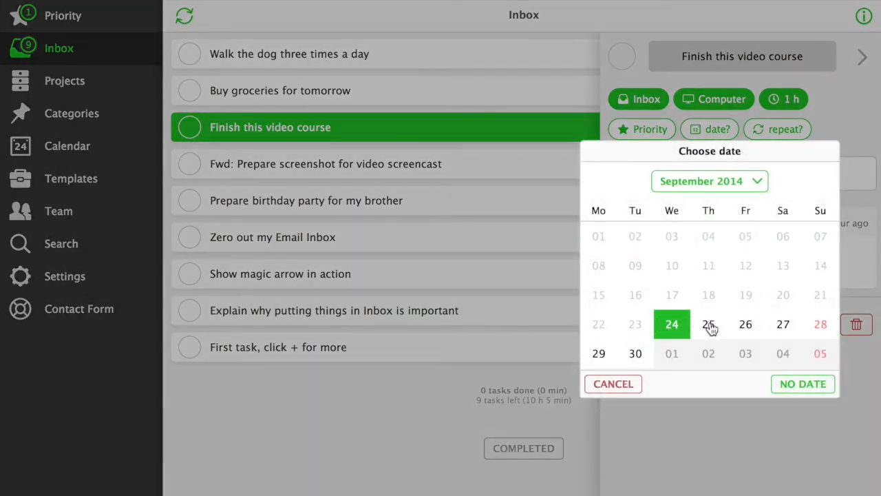
pyautogui.click(672, 324)
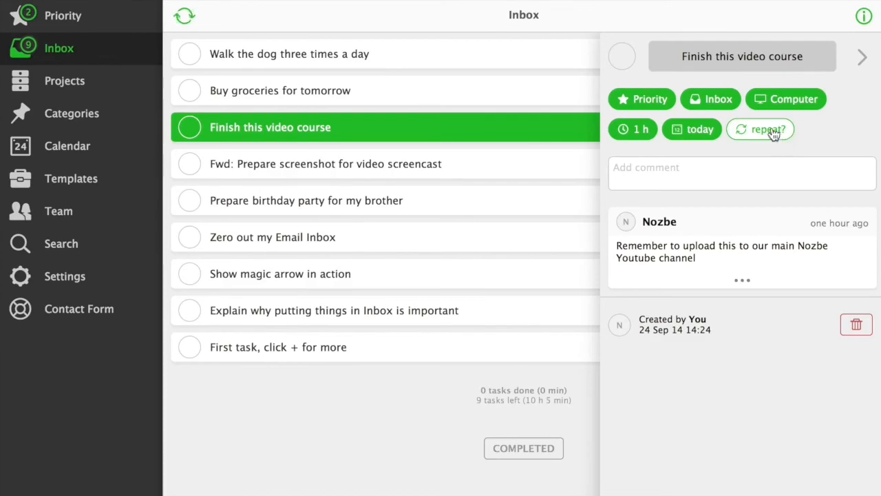
# Add the comment 'Yet Another comment :-)' to the Finish this video course task
pyautogui.click(760, 130)
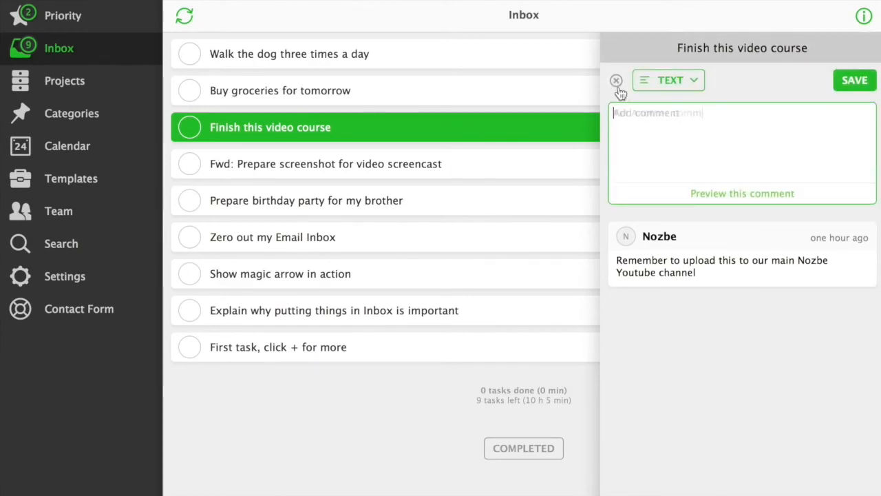
pyautogui.write('Yet Another comment :-)')
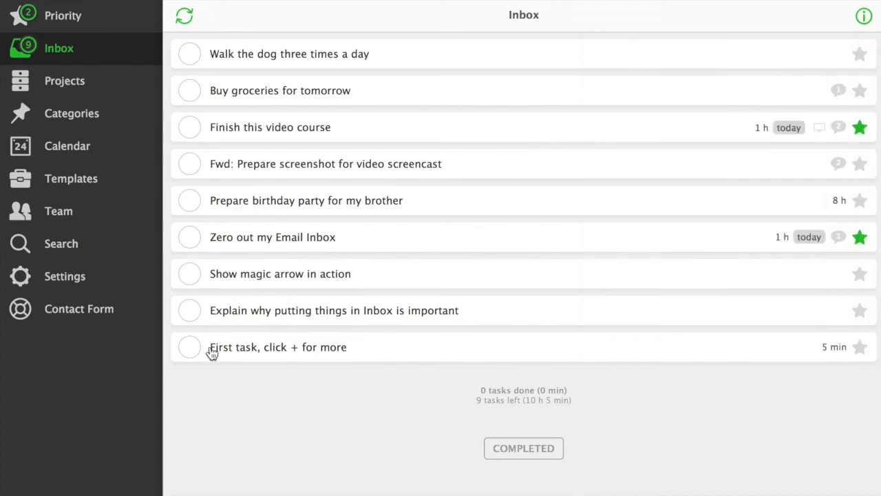
pyautogui.moveTo(190, 351)
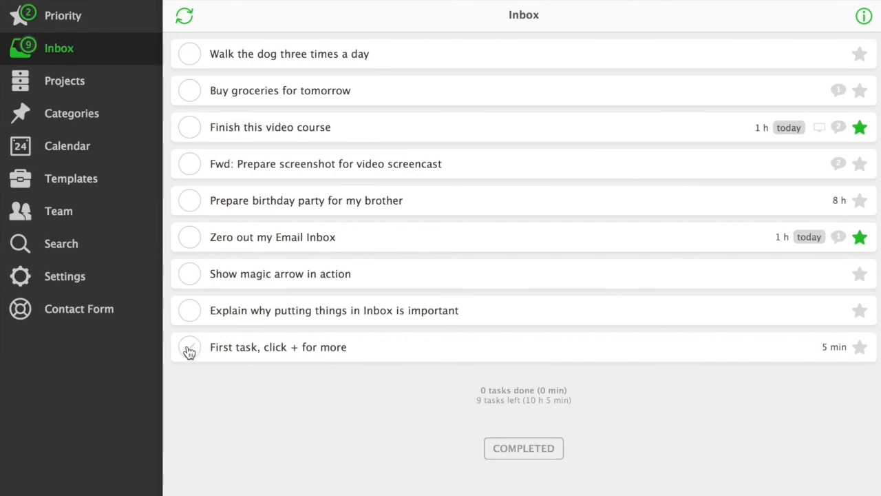
# Complete 'First task, click + for more', leaving 8 tasks in the Inbox
pyautogui.click(189, 347)
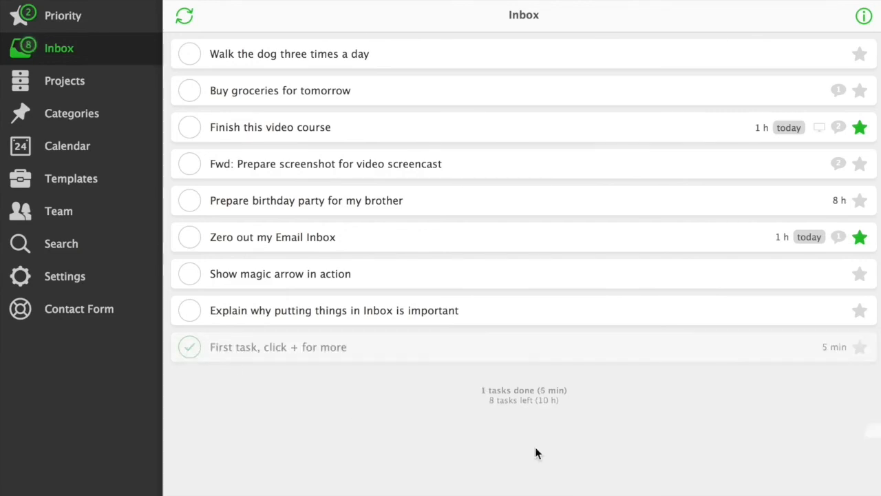
pyautogui.scroll(-3)
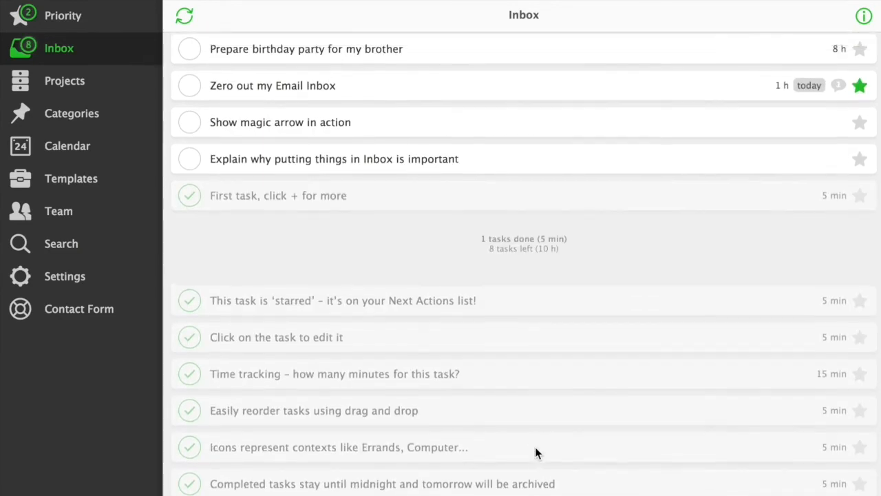
pyautogui.scroll(3)
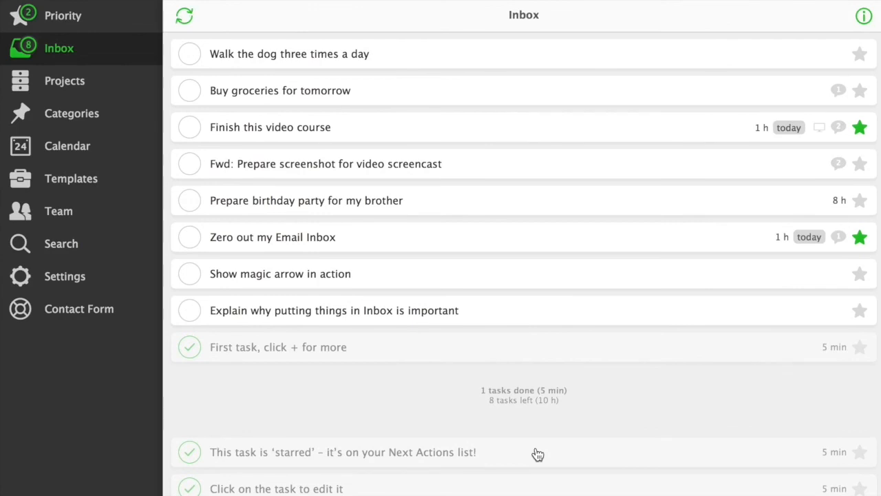